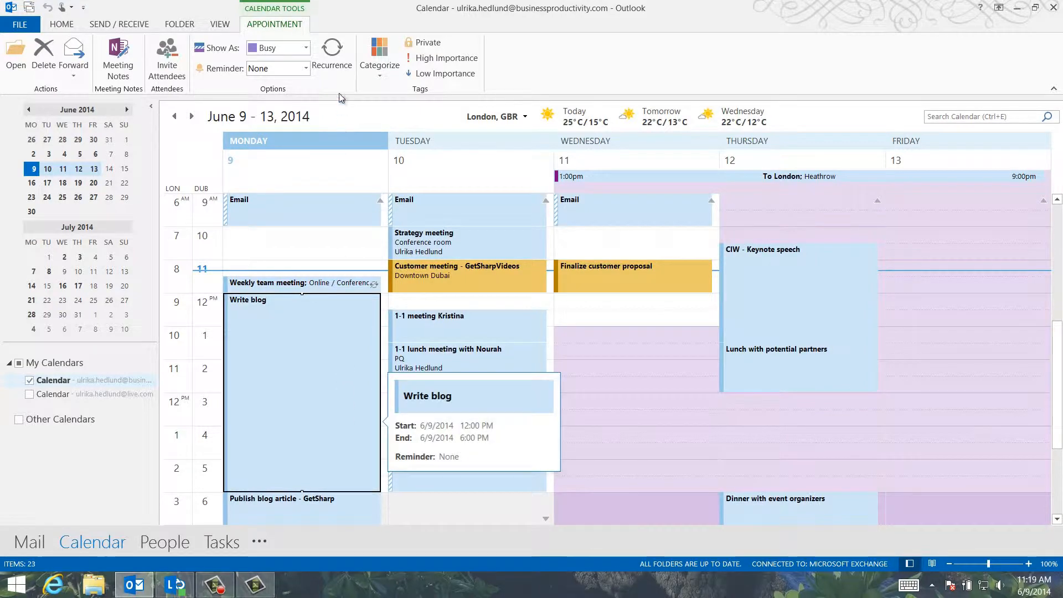
Set Write blog to recur weekly on Mondays with no end date.
left_click(332, 61)
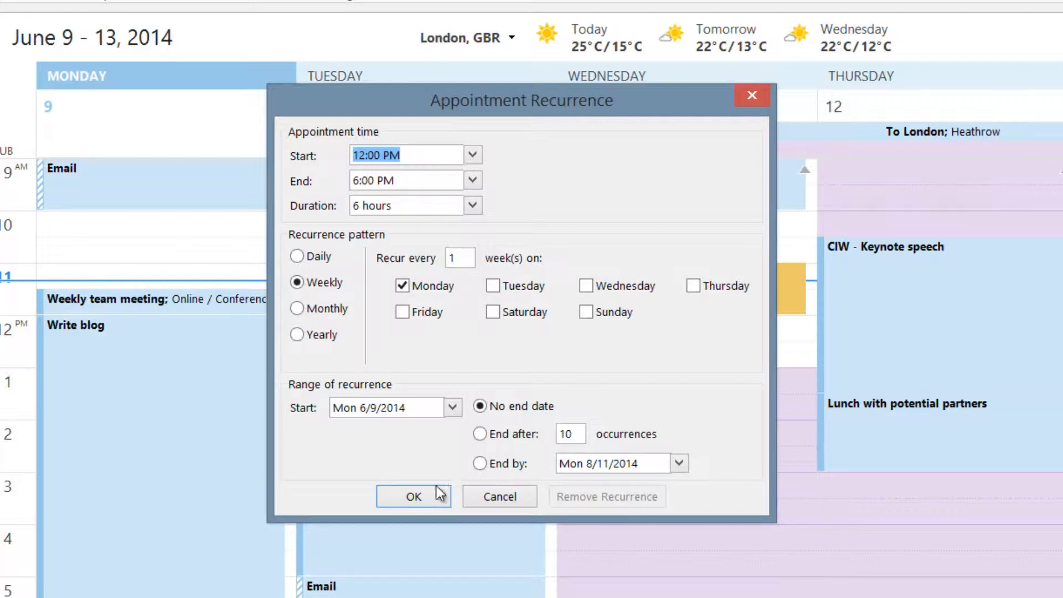
left_click(412, 496)
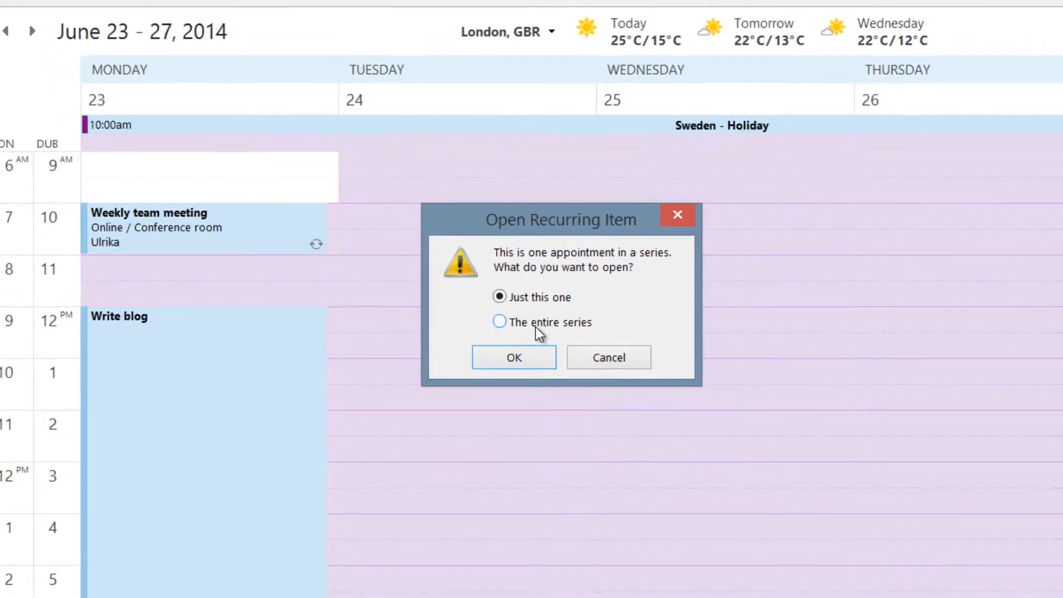
Open just the June 23 occurrence of Write blog, not the series.
left_click(513, 357)
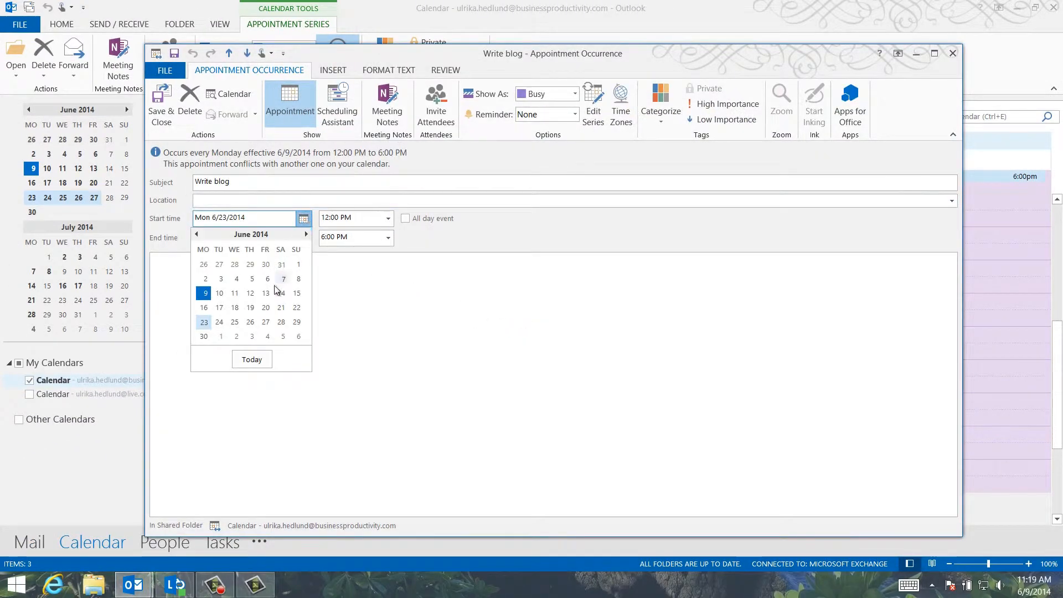
Change this occurrence's start date to Friday 6/20/2014, confirming for this one only.
left_click(265, 308)
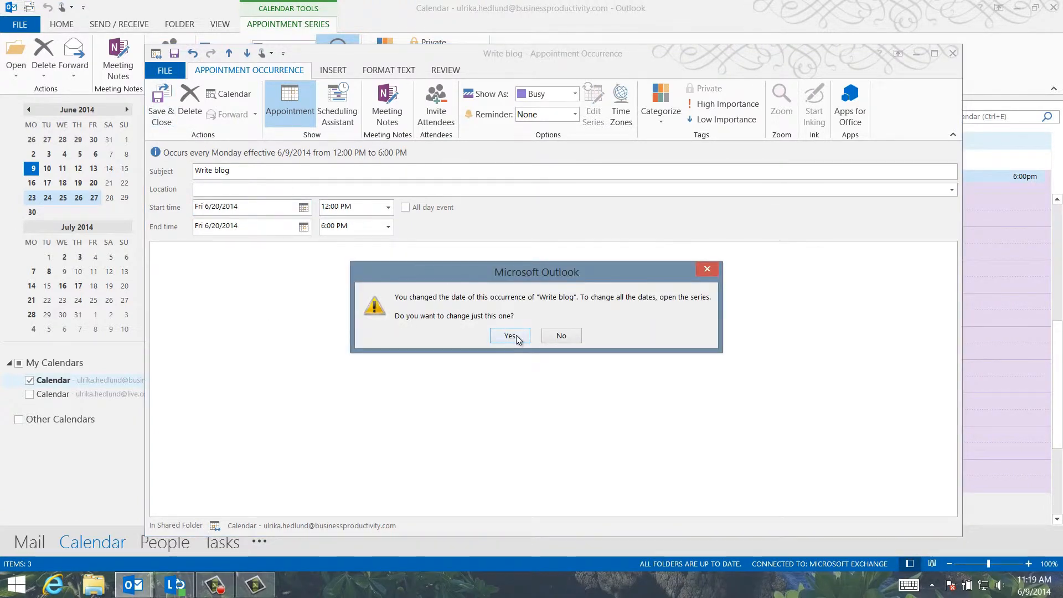
left_click(509, 335)
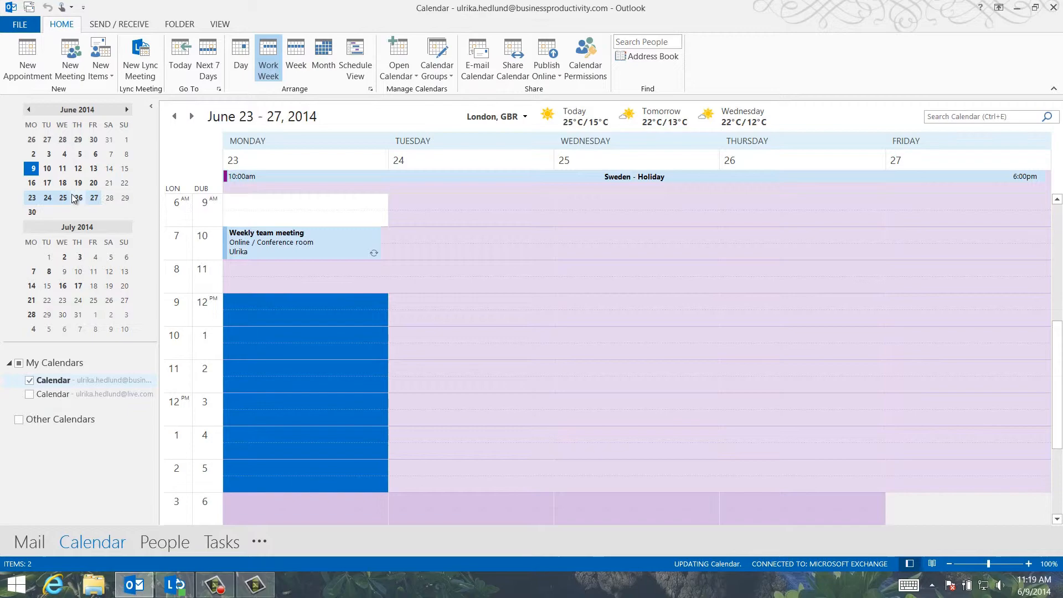